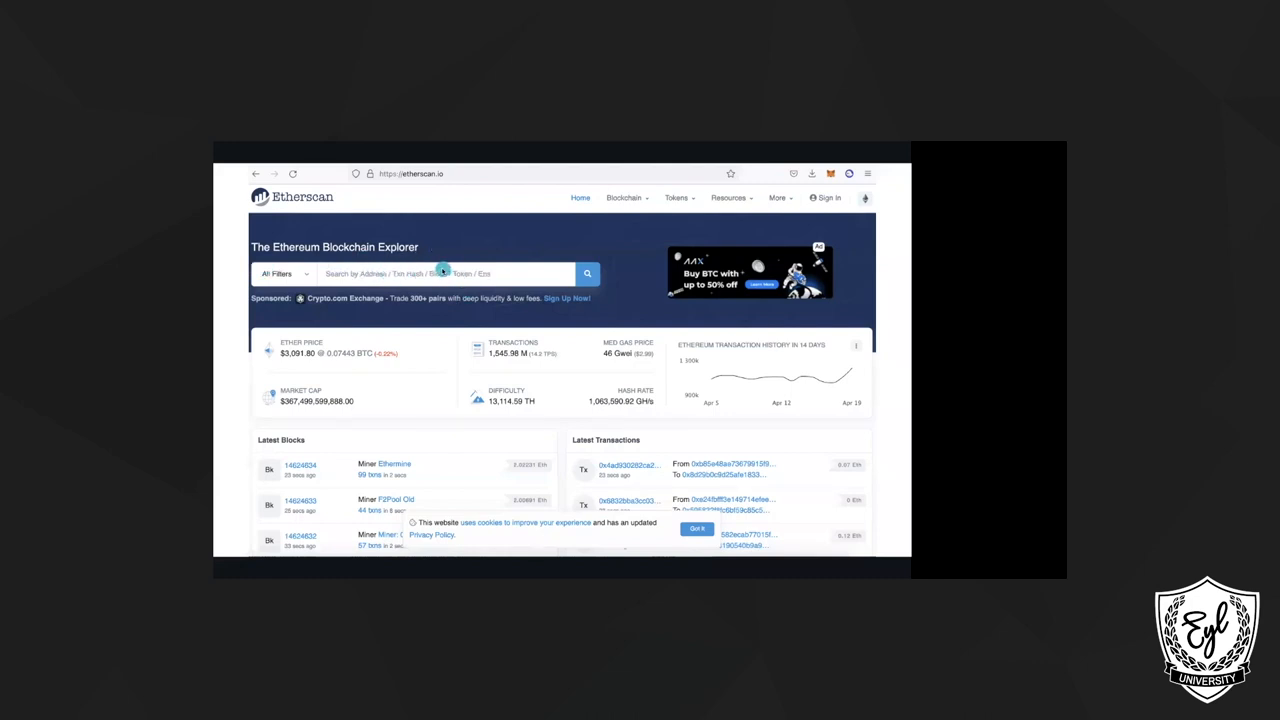
{"action": "mouse_move", "coordinate": [454, 273]}
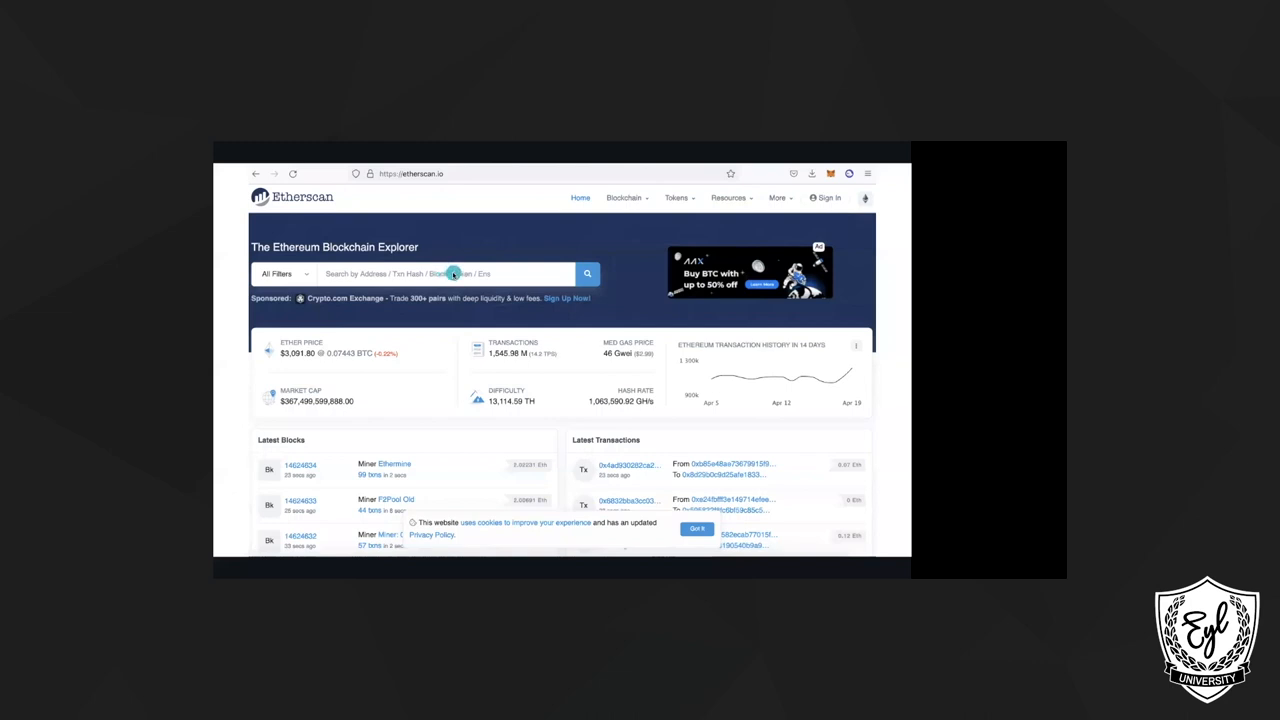